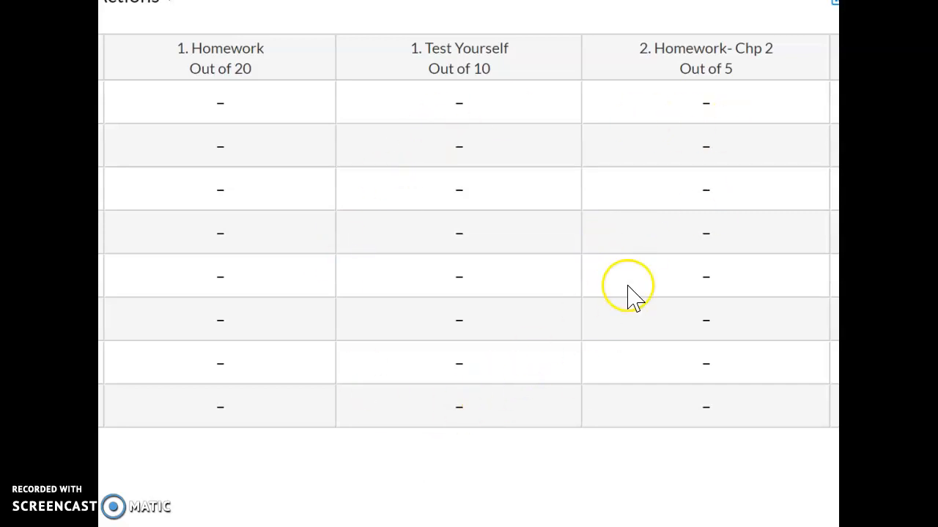
mouse_move(631, 282)
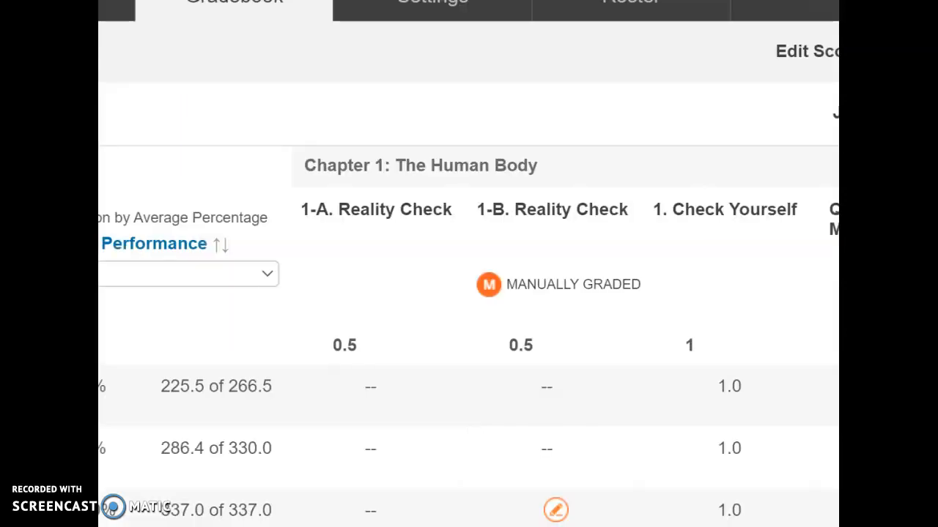
mouse_move(540, 29)
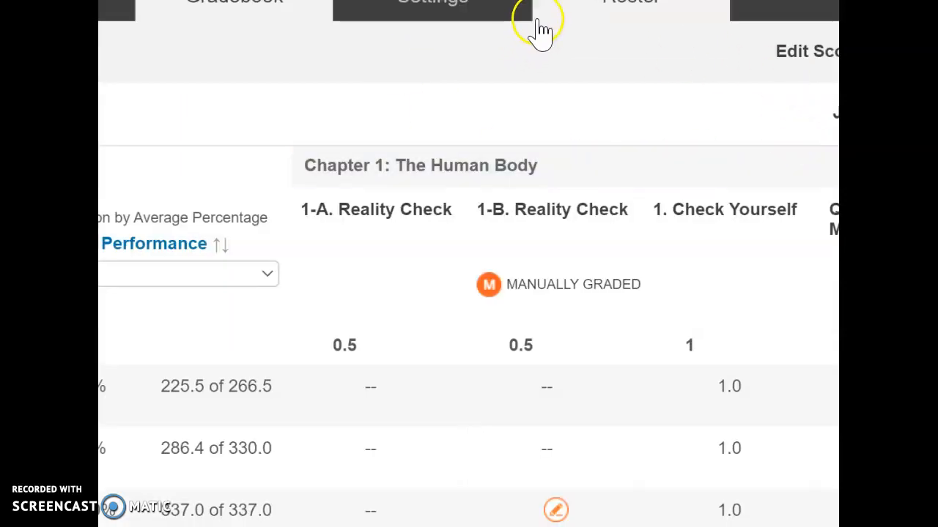
mouse_move(118, 37)
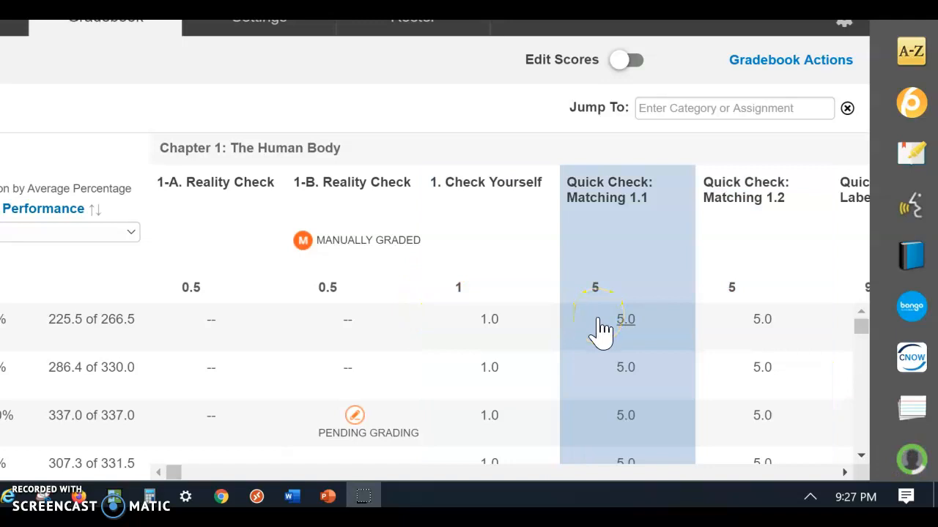
mouse_move(646, 271)
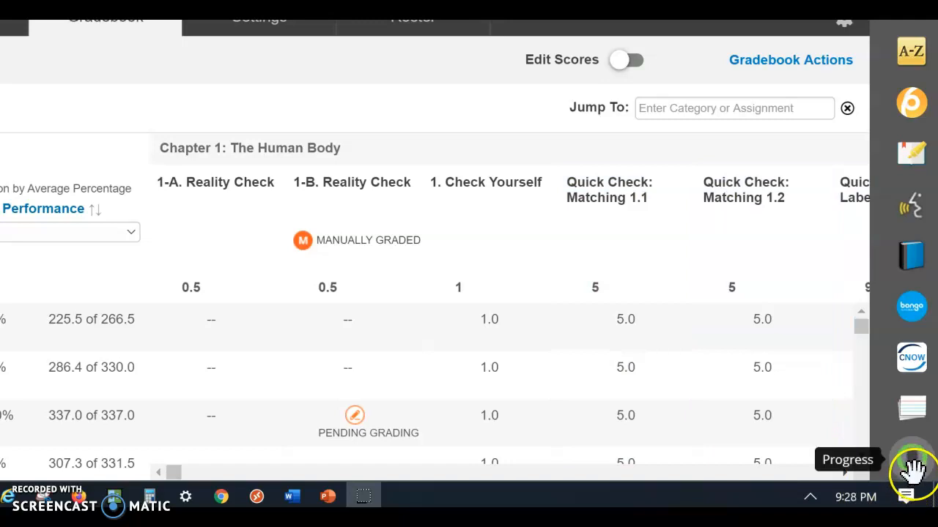
mouse_move(790, 60)
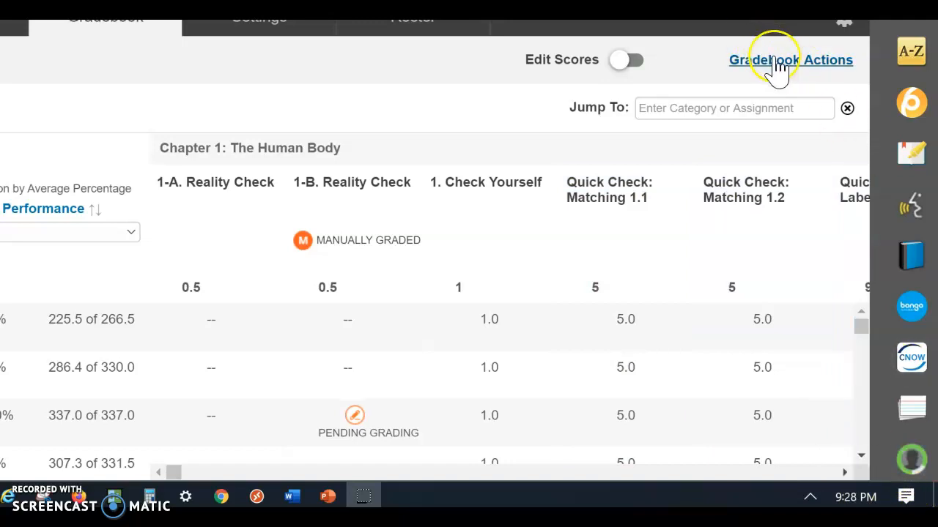
mouse_move(41, 55)
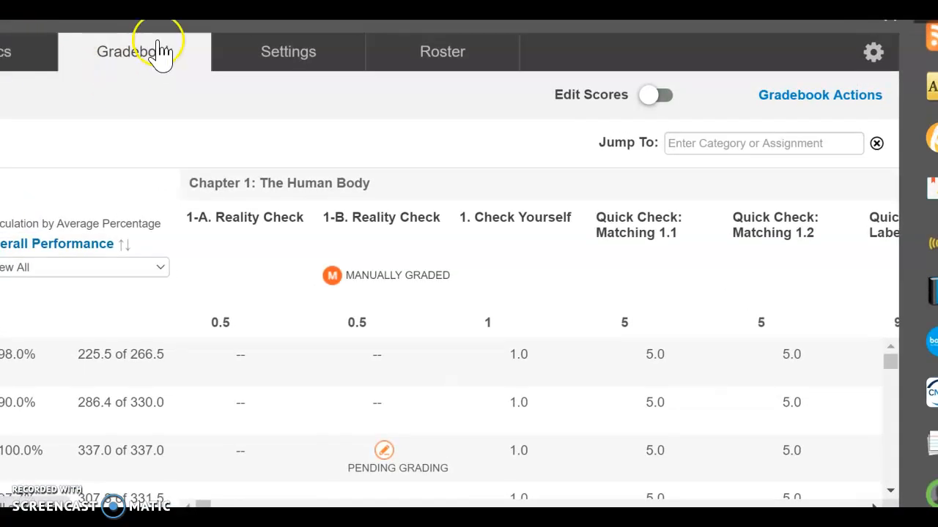
Step: Open Force LMS Sync and browse the Selected Assignment dropdown of assignments to sync
left_click(820, 95)
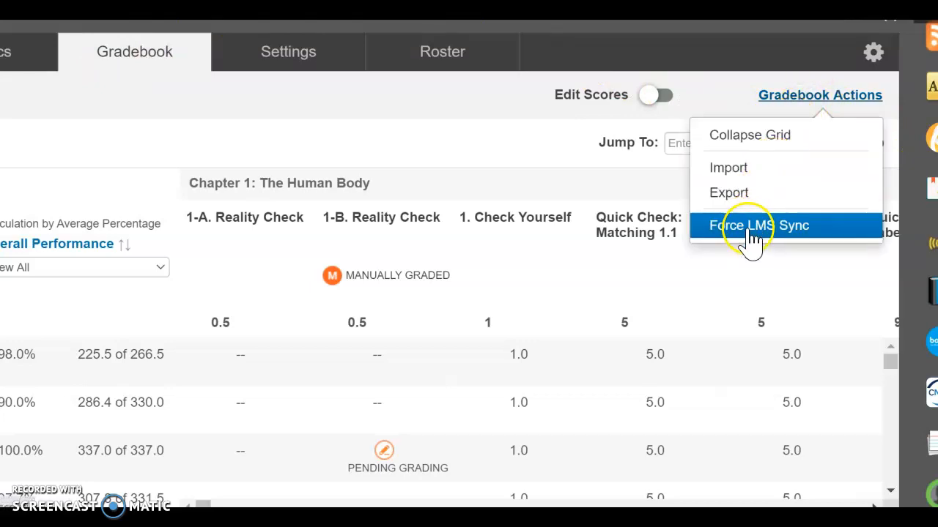
left_click(759, 225)
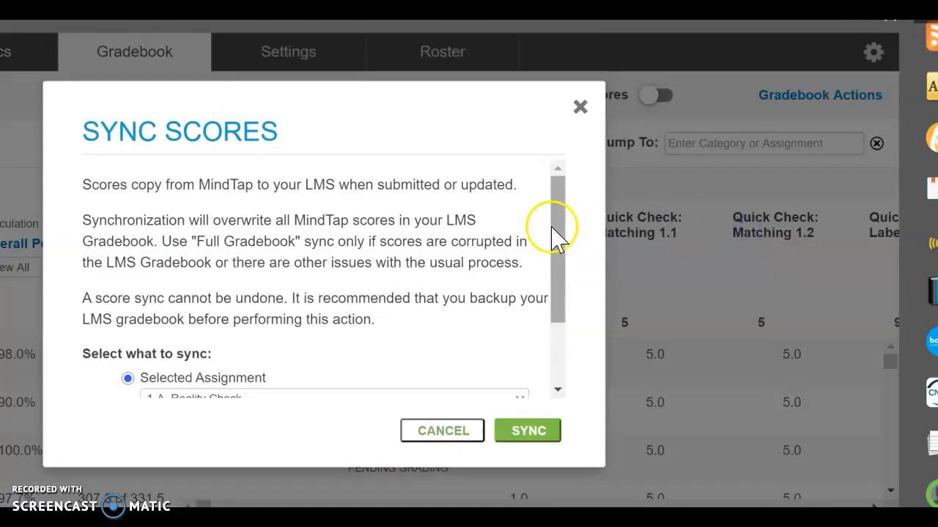
scroll("down", 3)
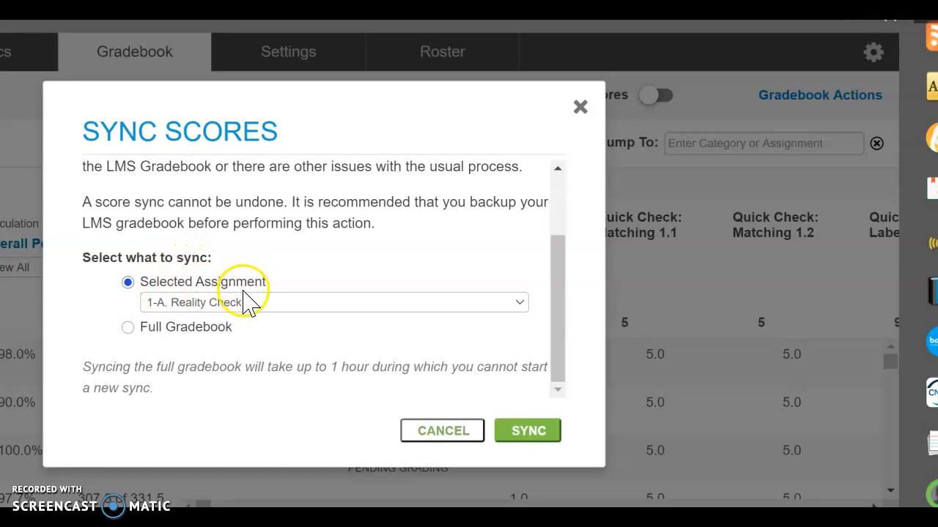
left_click(334, 302)
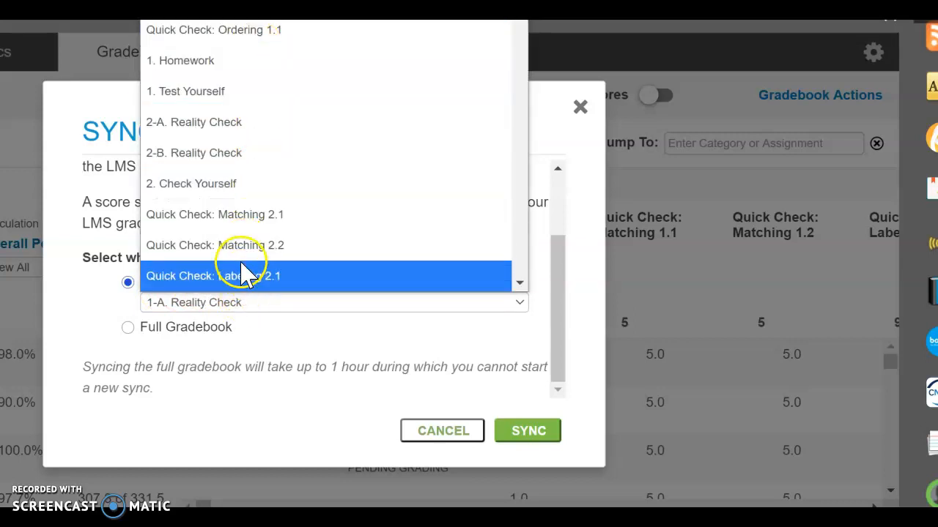
mouse_move(279, 122)
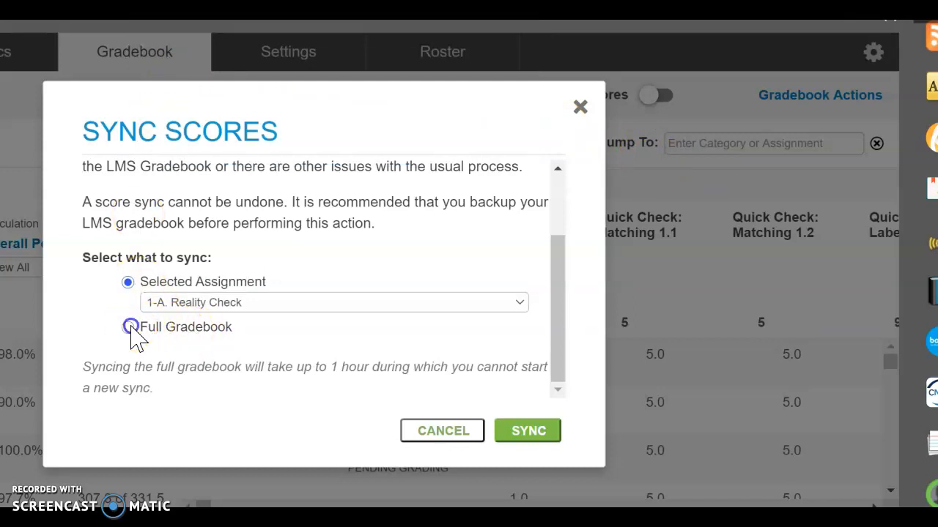
Step: Select Full Gradebook, then cancel the Sync Scores dialog without syncing
left_click(127, 326)
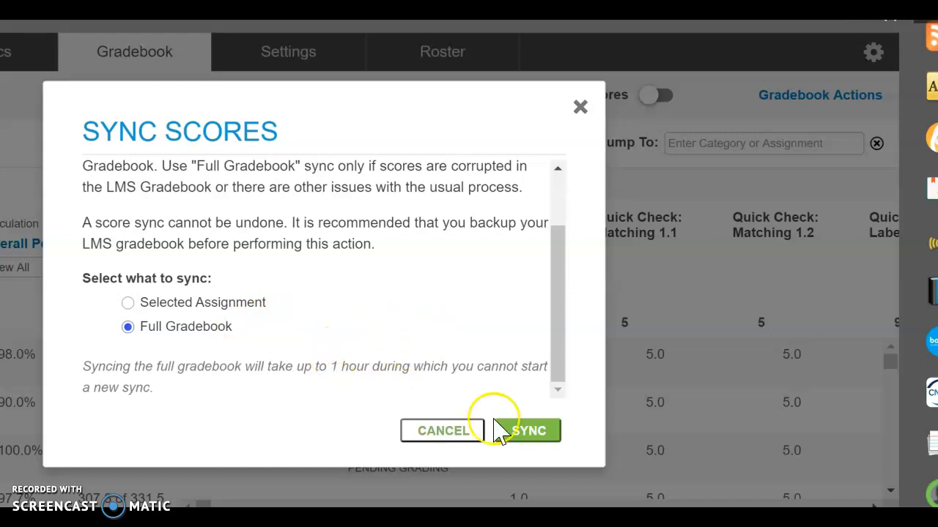
mouse_move(232, 264)
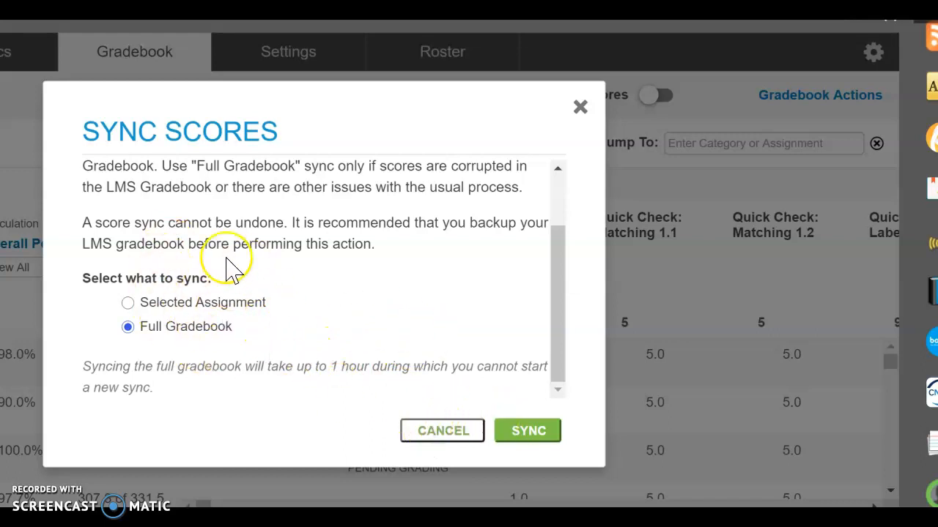
mouse_move(256, 242)
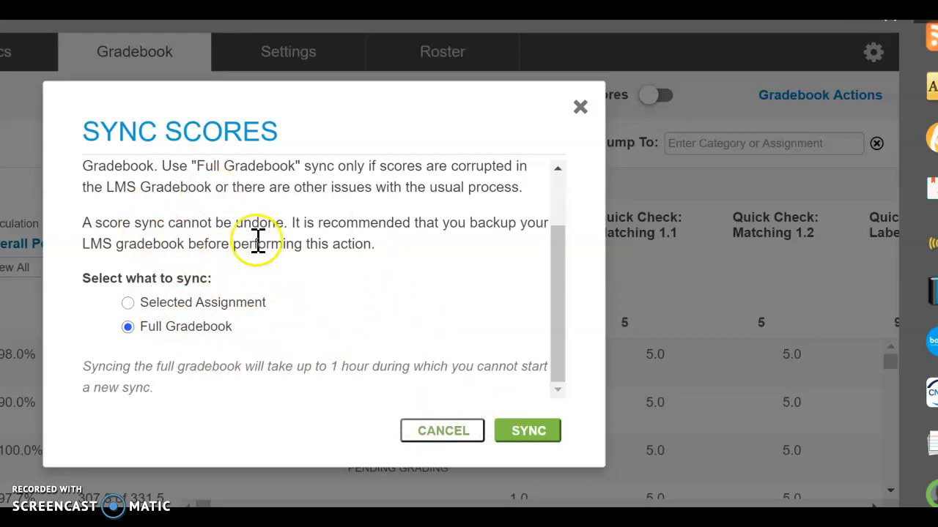
mouse_move(414, 458)
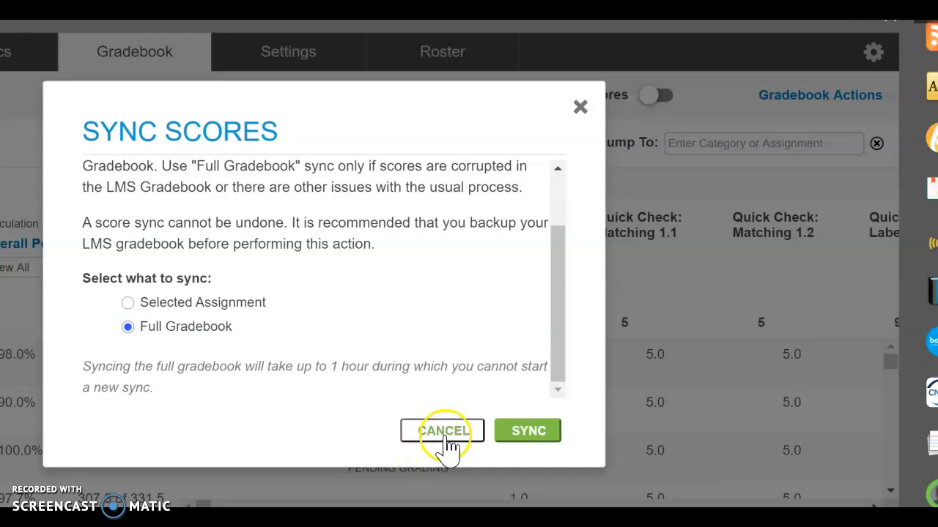
left_click(441, 431)
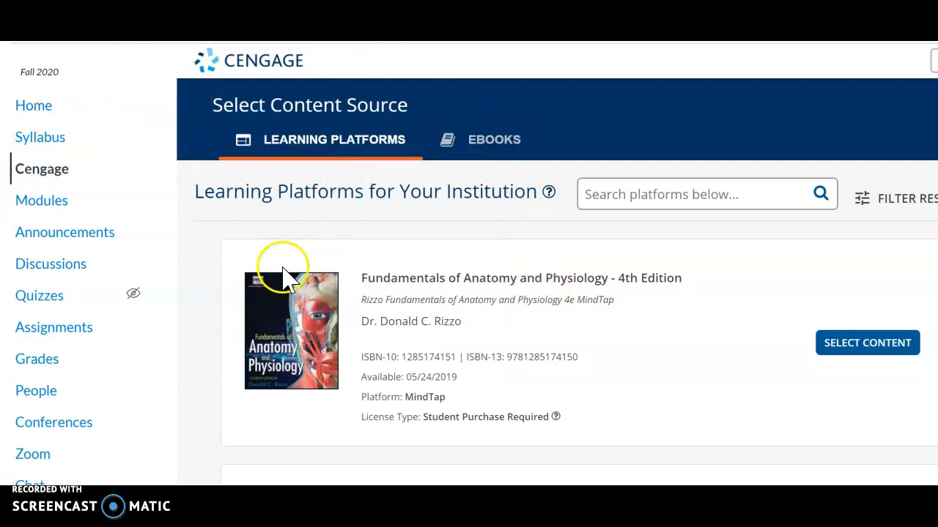
mouse_move(250, 377)
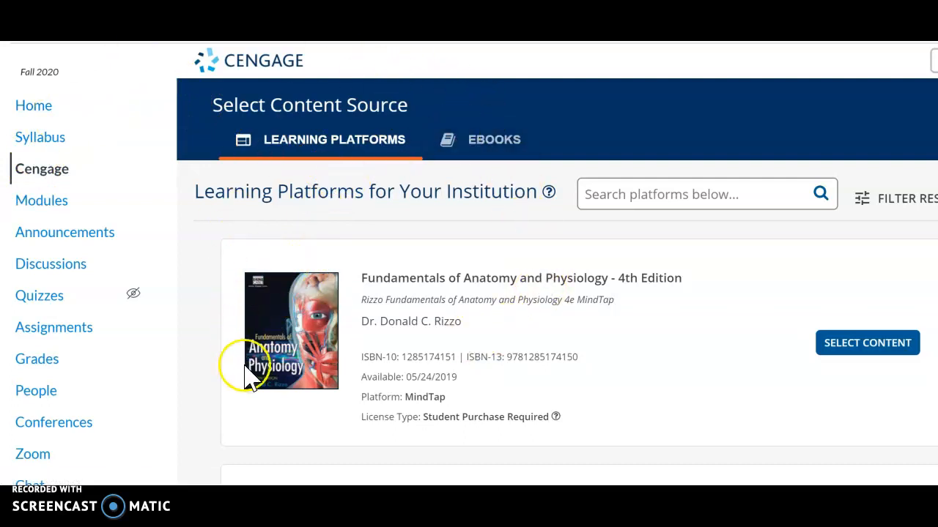
mouse_move(326, 359)
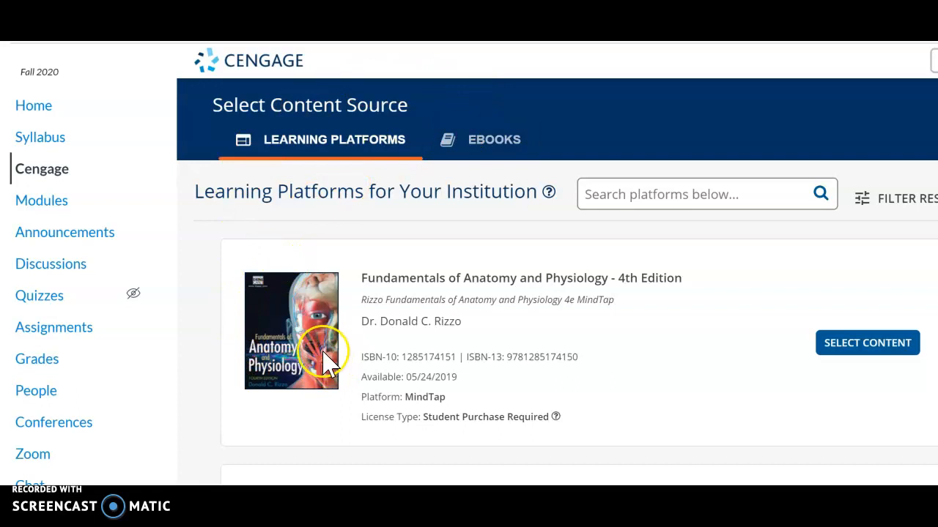
mouse_move(356, 352)
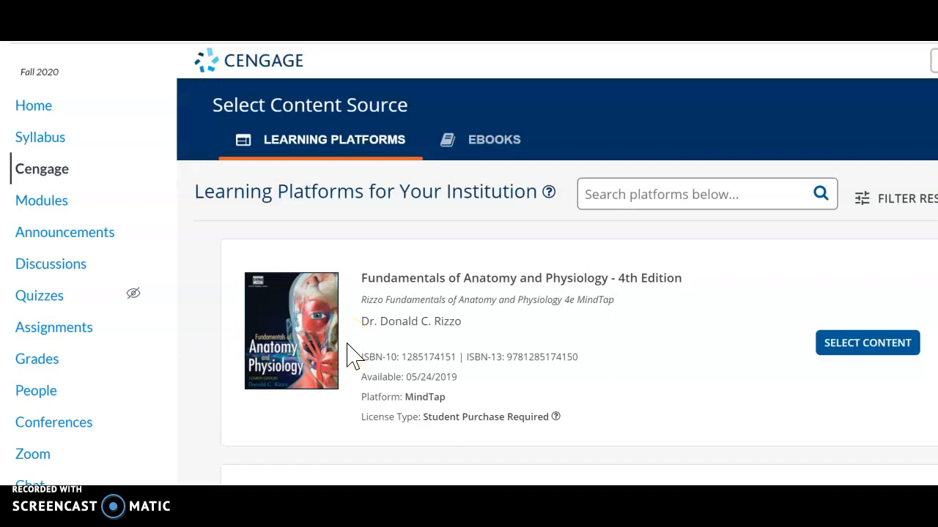
mouse_move(670, 192)
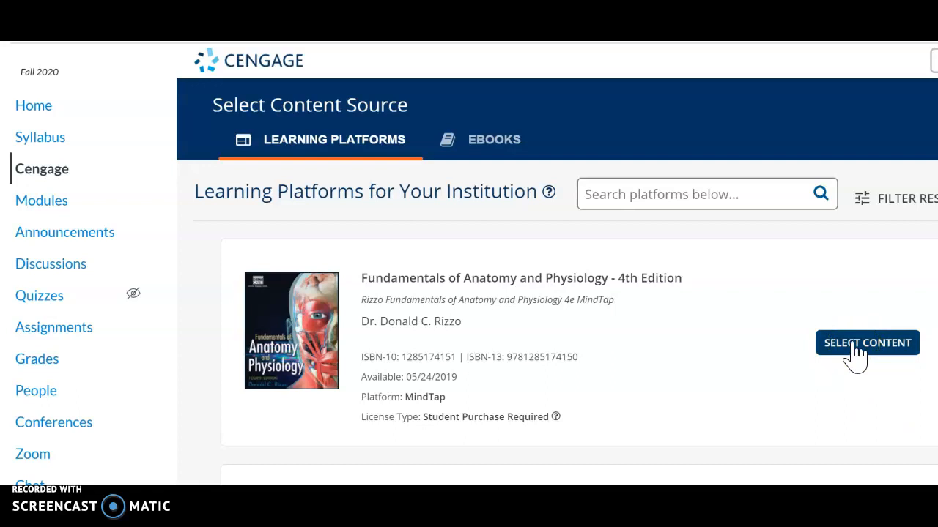
Step: Select the Anatomy and Physiology MindTap content and set scores to Activity Scores
left_click(867, 343)
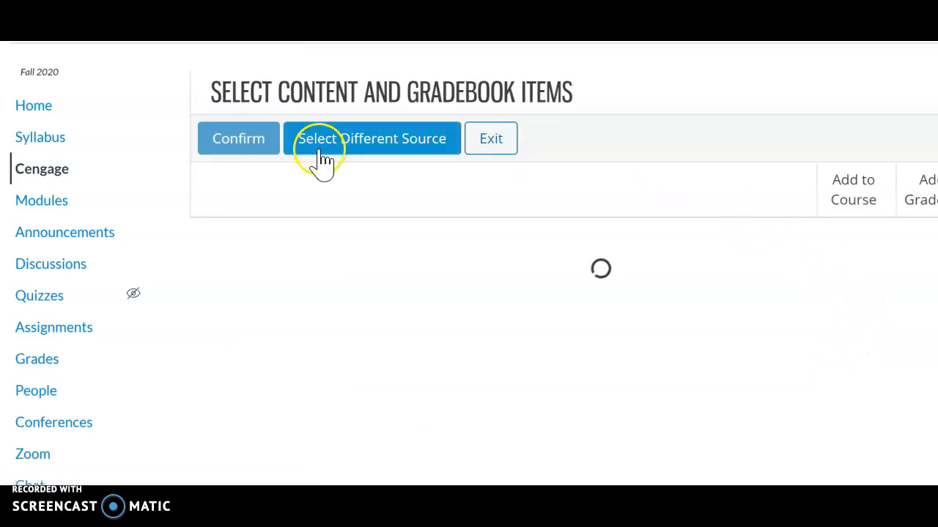
mouse_move(479, 290)
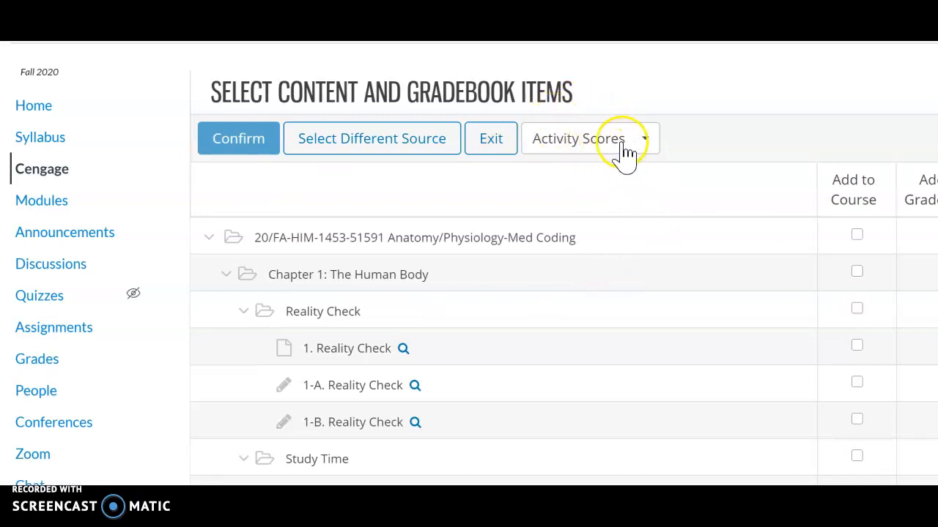
left_click(589, 139)
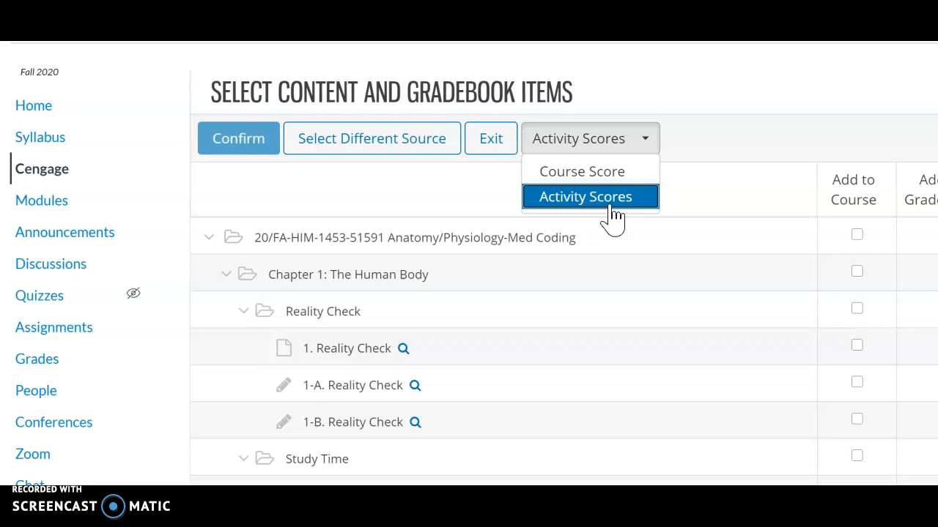
left_click(584, 196)
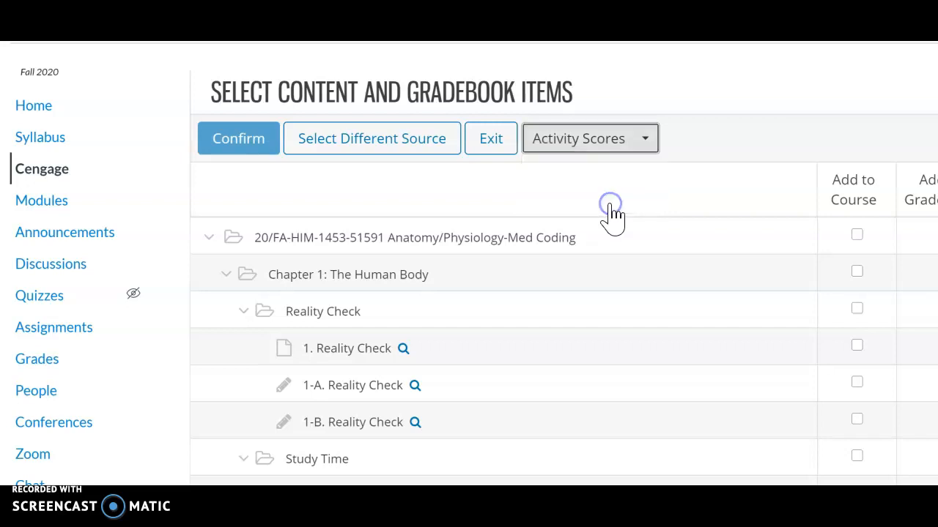
mouse_move(644, 168)
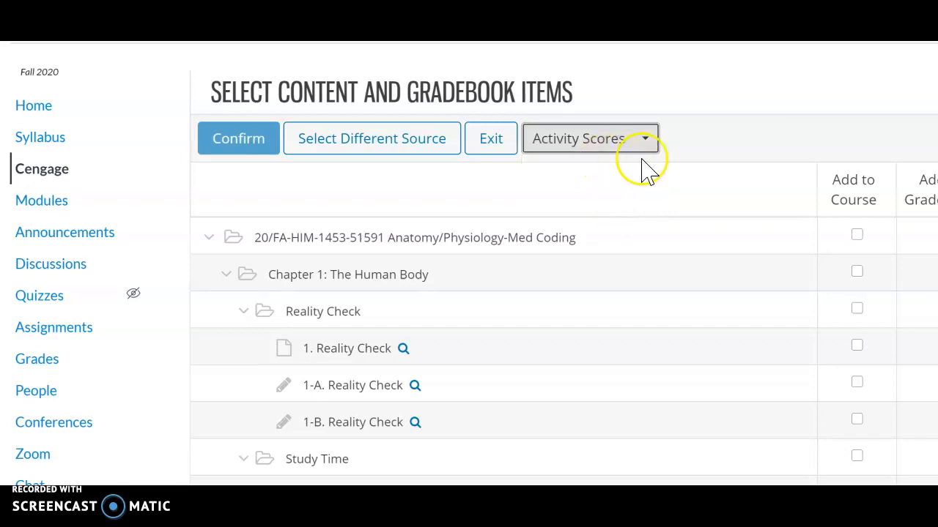
mouse_move(600, 176)
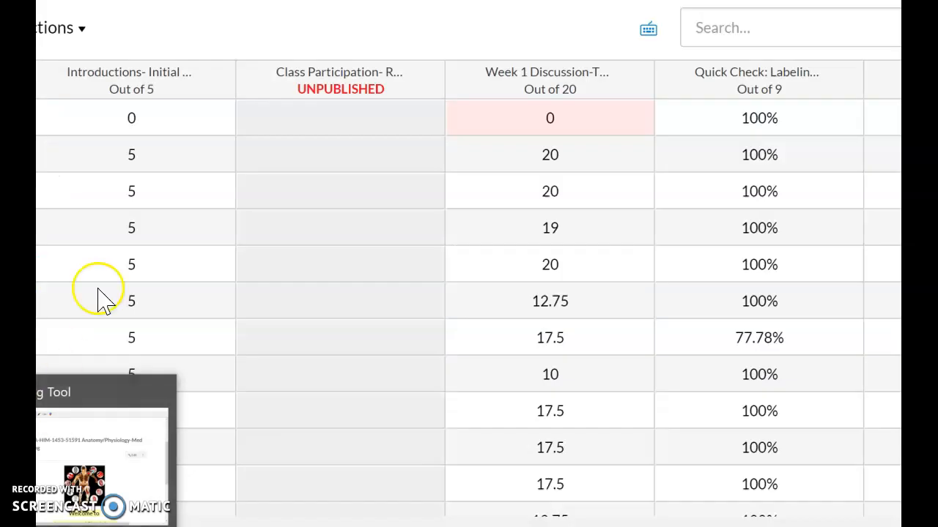
mouse_move(252, 257)
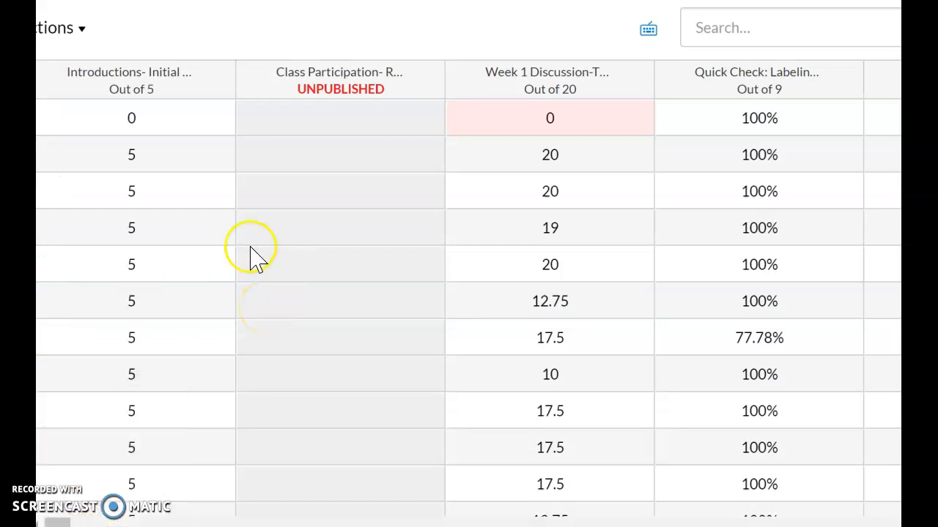
mouse_move(176, 296)
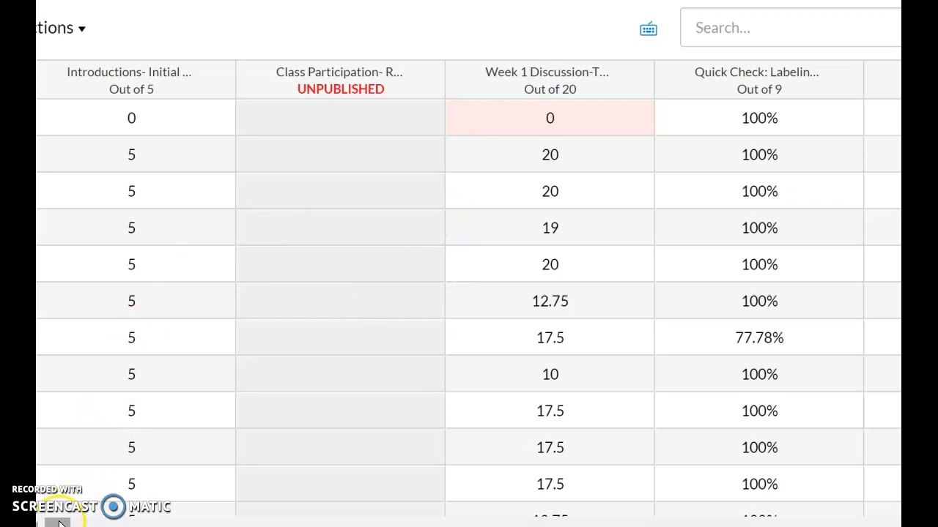
Step: Scroll the gradebook to the MindTap columns and inspect a synced score cell
scroll("right", 3)
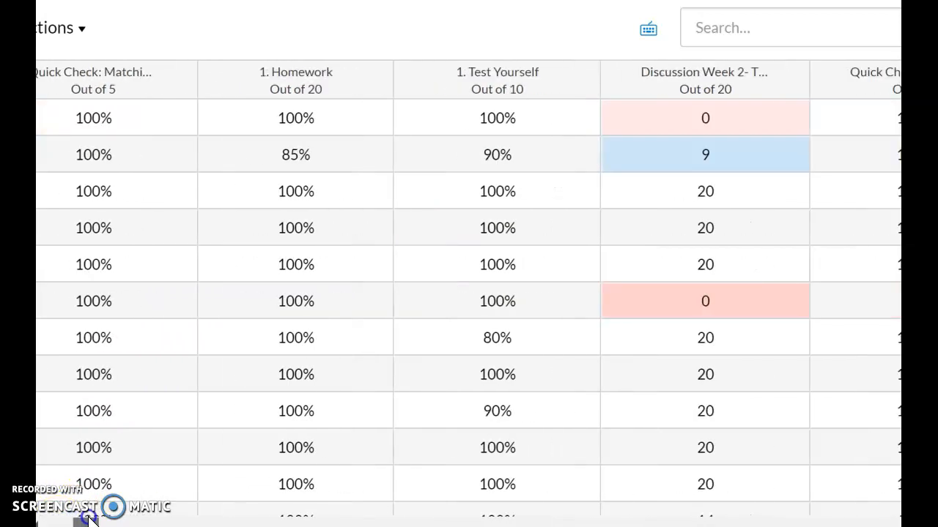
scroll("right", 3)
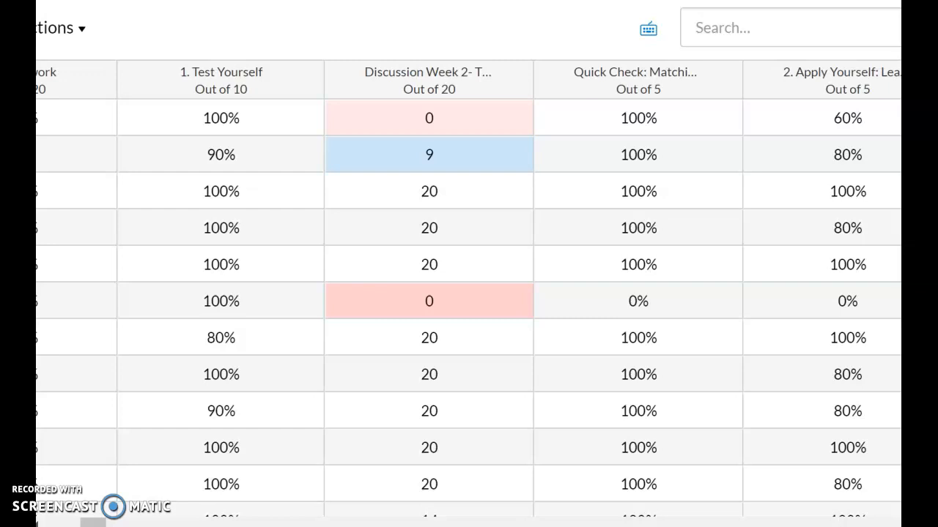
mouse_move(407, 199)
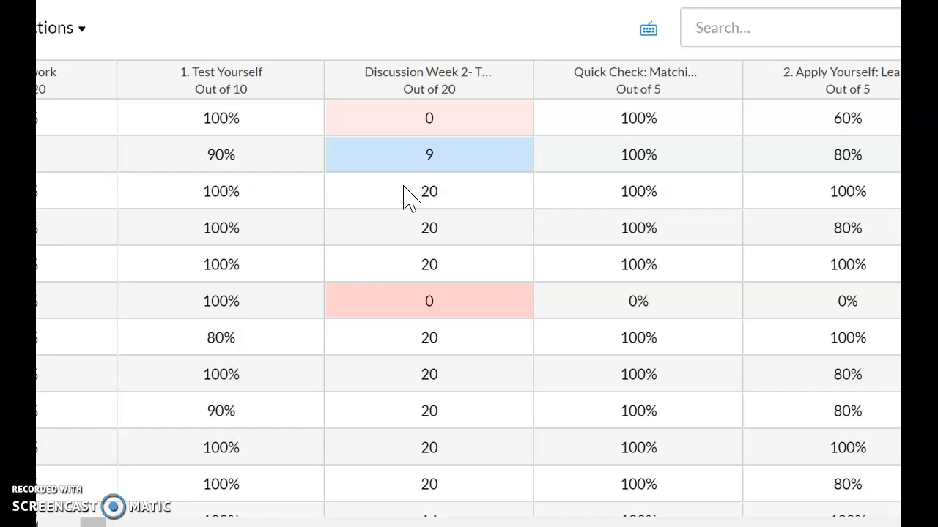
left_click(416, 191)
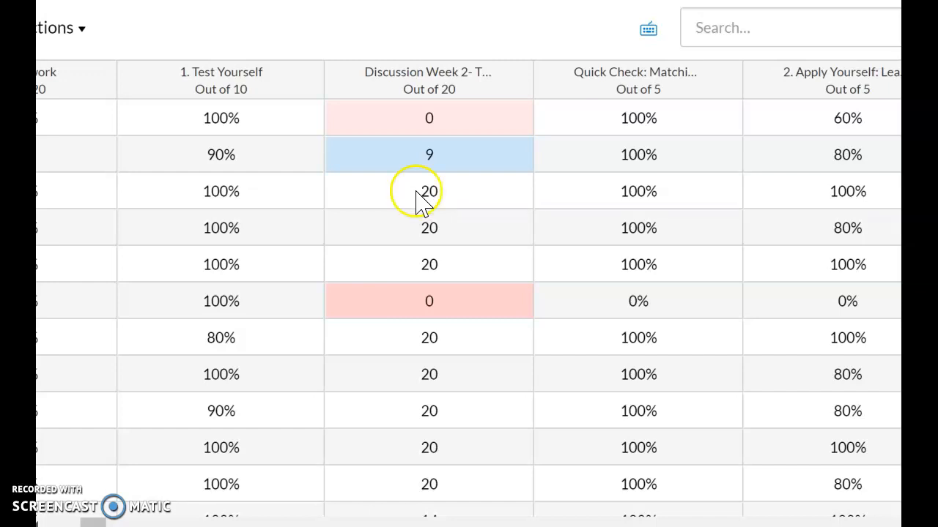